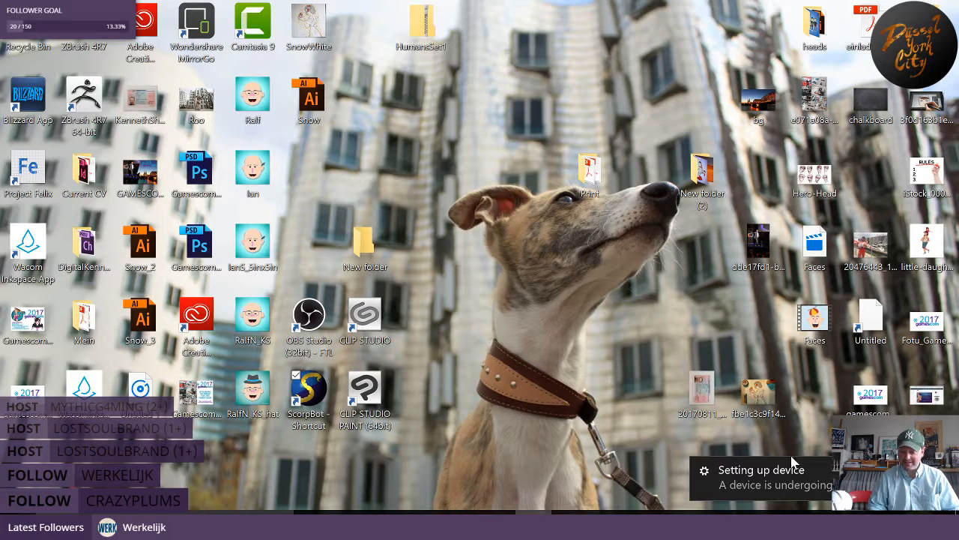
mouse_move(779, 493)
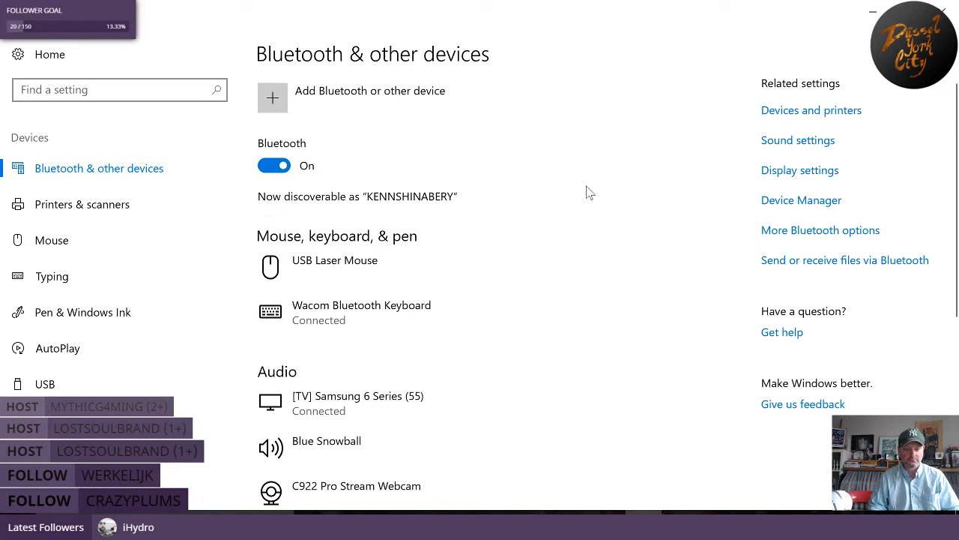
mouse_move(446, 107)
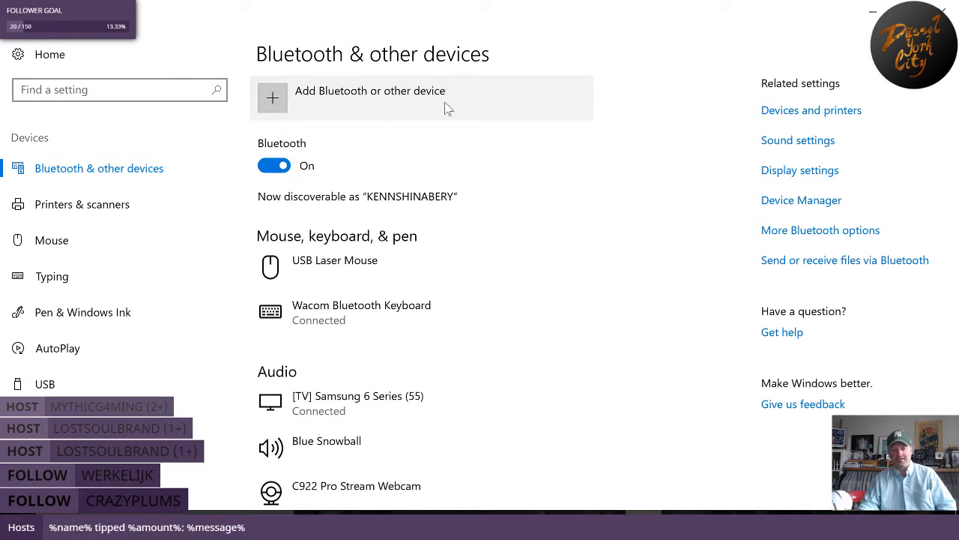
mouse_move(706, 122)
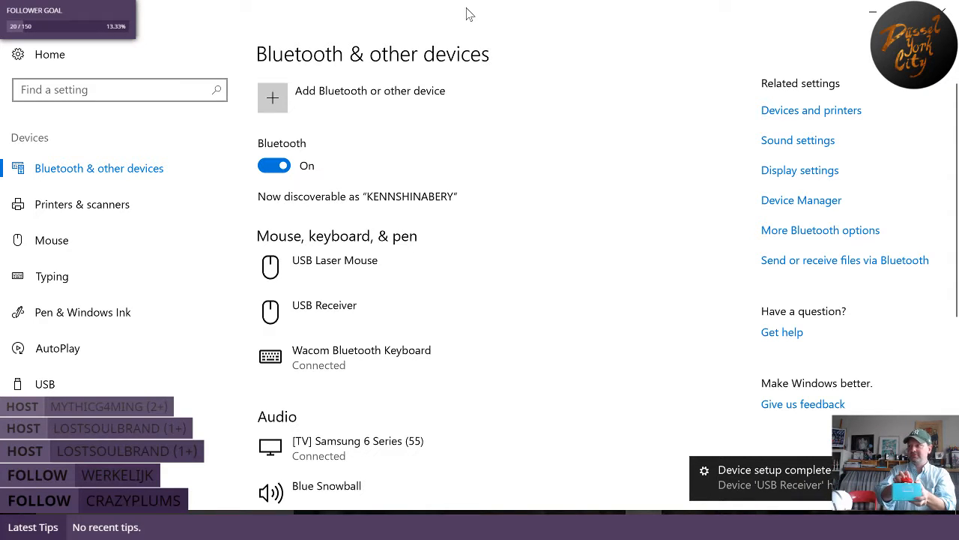
mouse_move(529, 112)
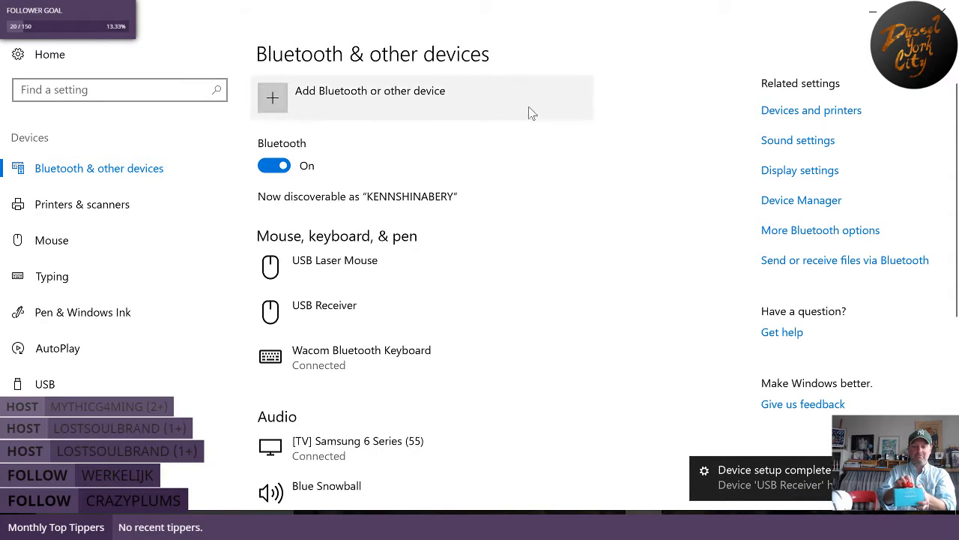
mouse_move(367, 120)
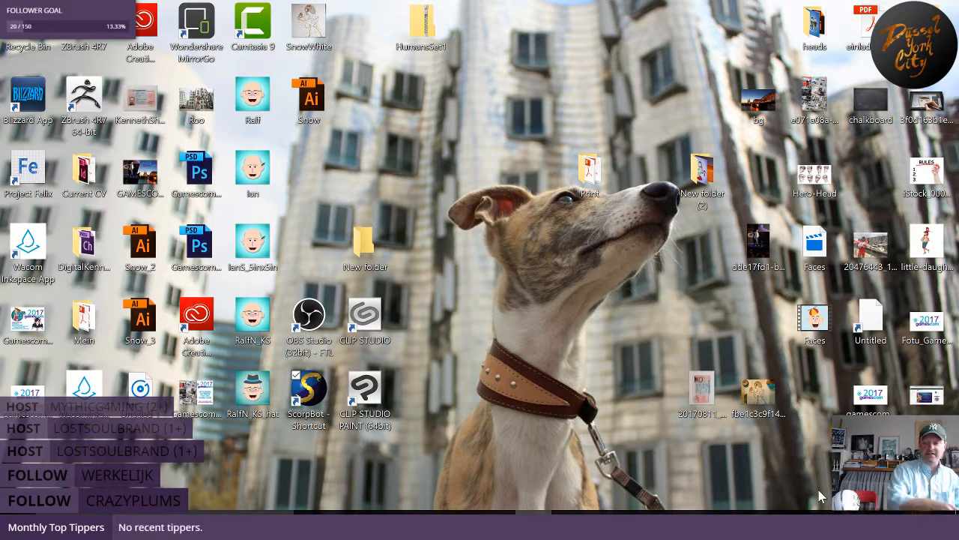
mouse_move(600, 96)
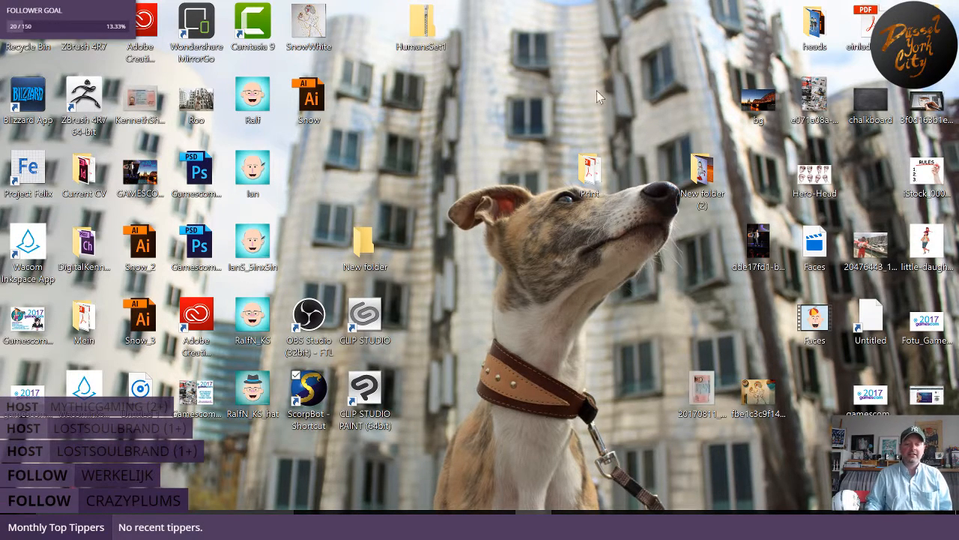
mouse_move(472, 100)
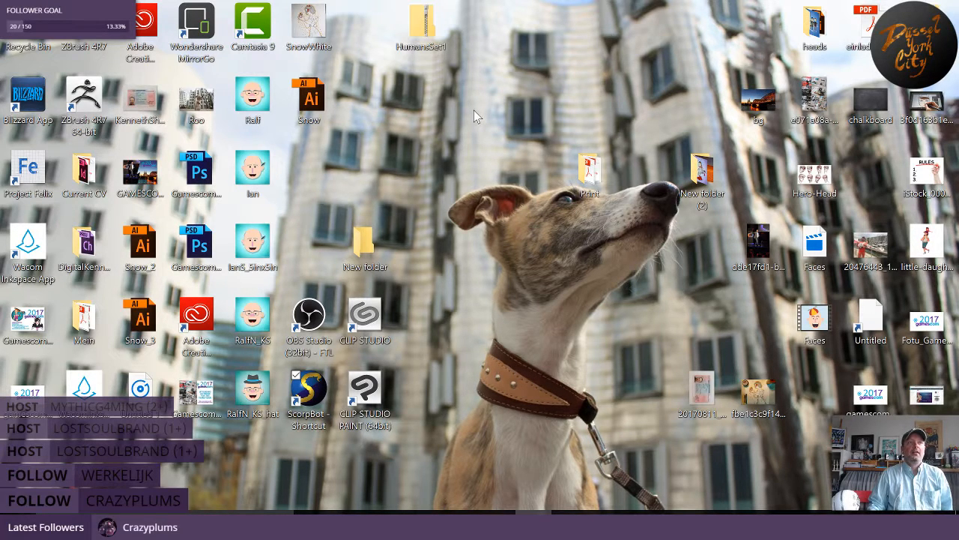
mouse_move(466, 115)
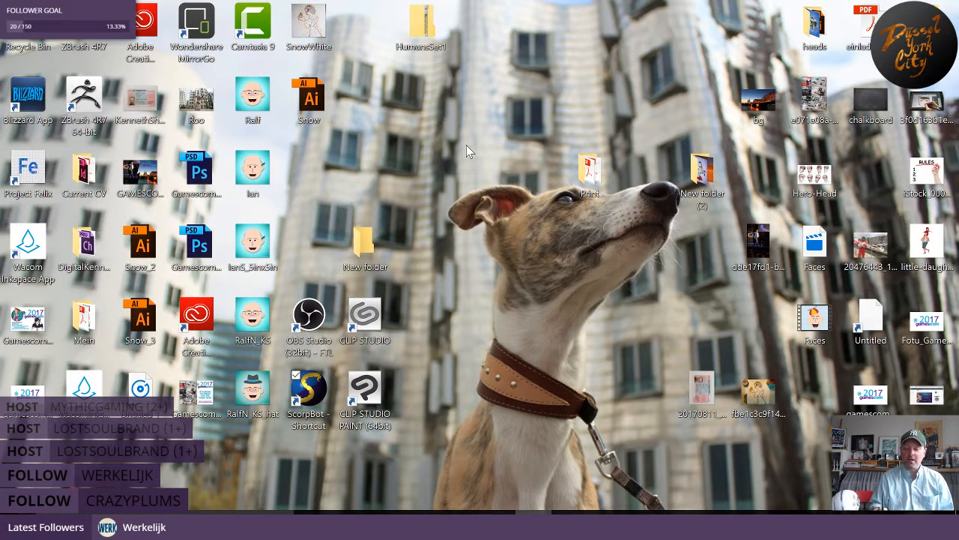
mouse_move(545, 143)
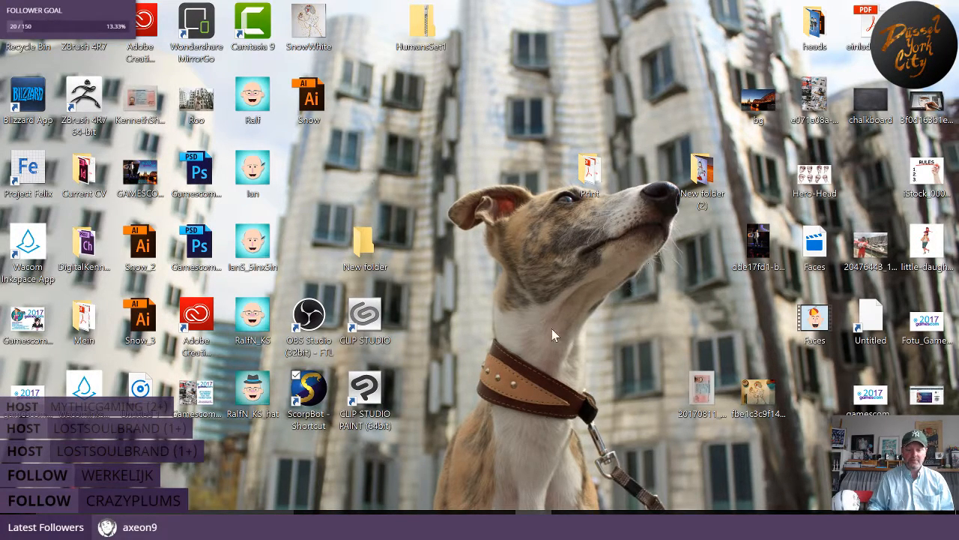
mouse_move(533, 279)
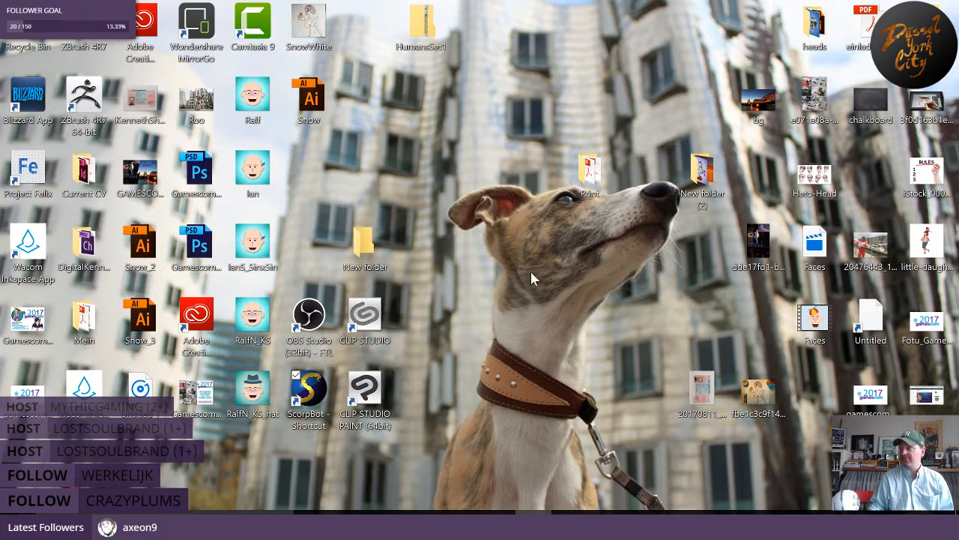
left_click(365, 242)
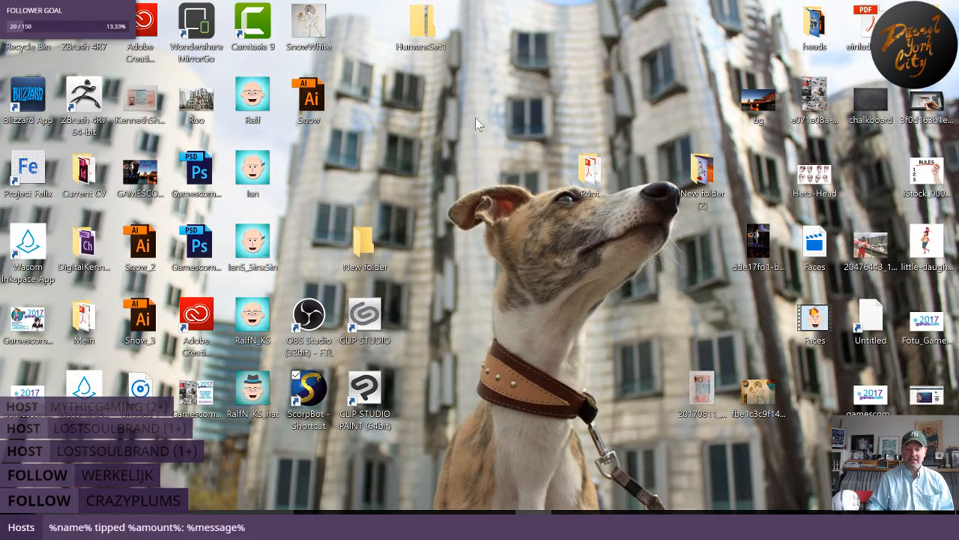
mouse_move(547, 131)
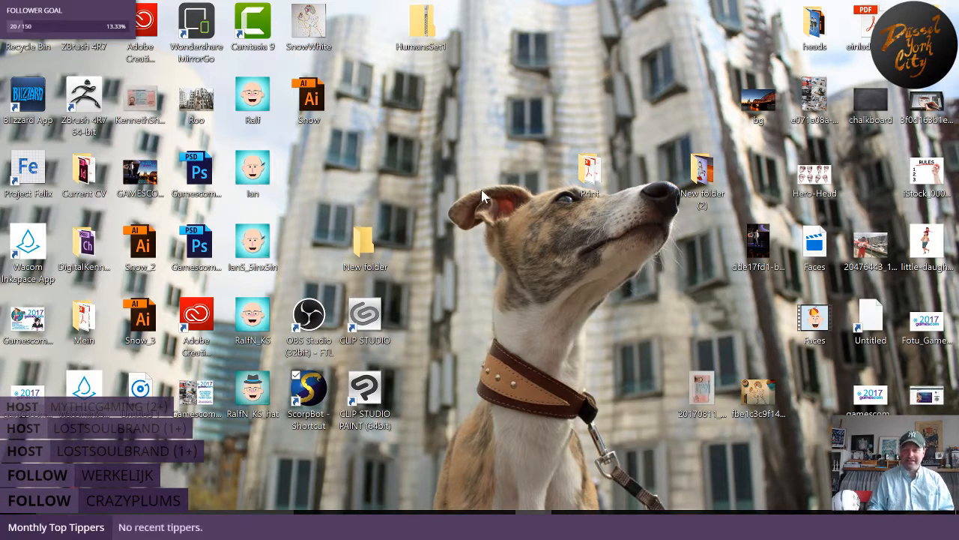
mouse_move(562, 163)
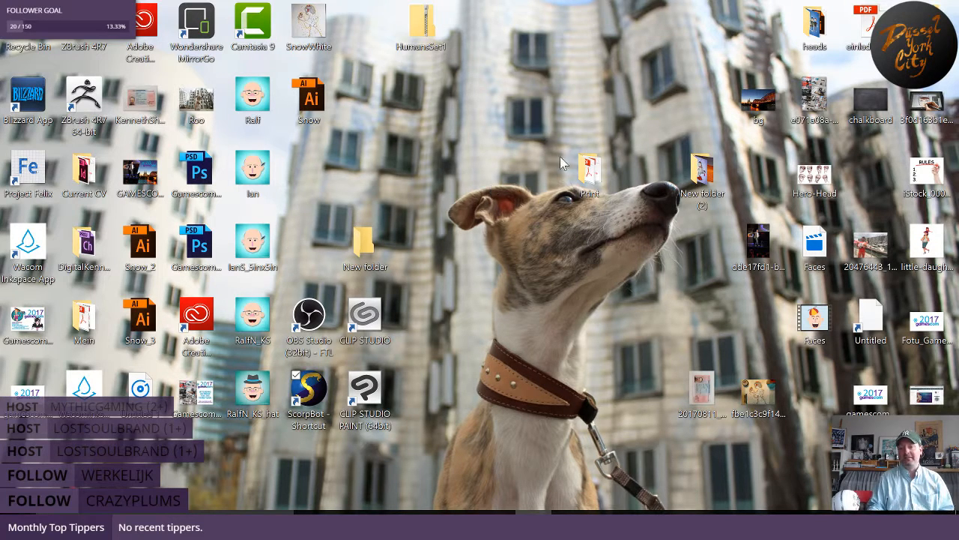
mouse_move(555, 108)
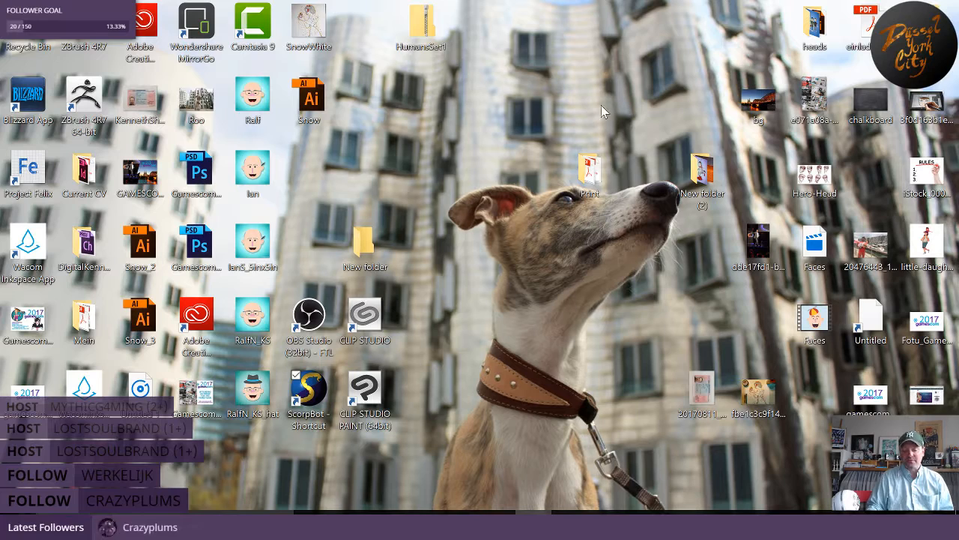
mouse_move(467, 261)
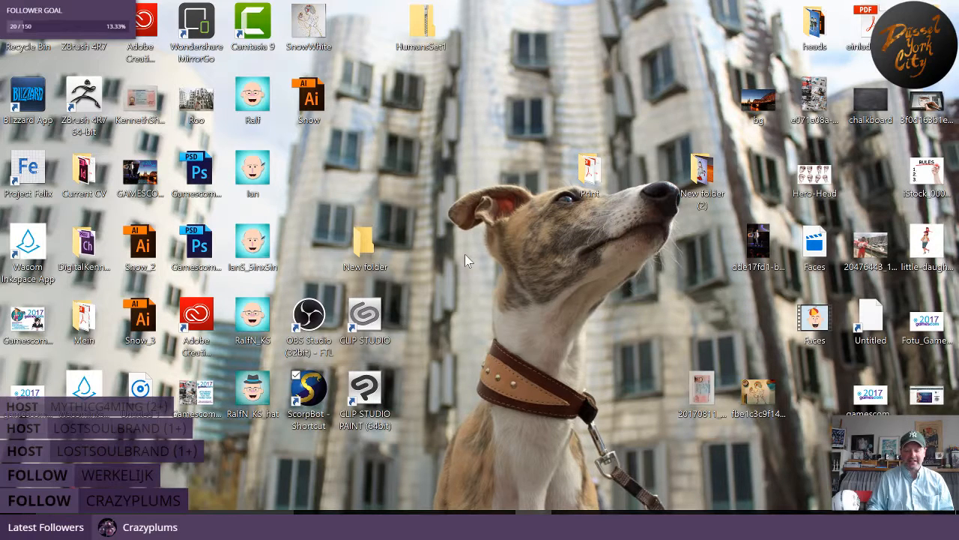
left_click(8, 532)
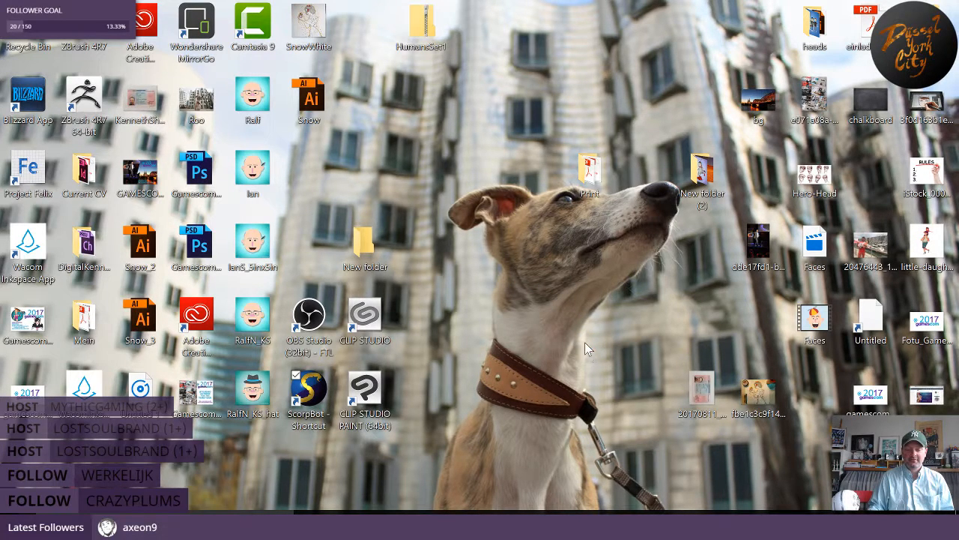
mouse_move(637, 270)
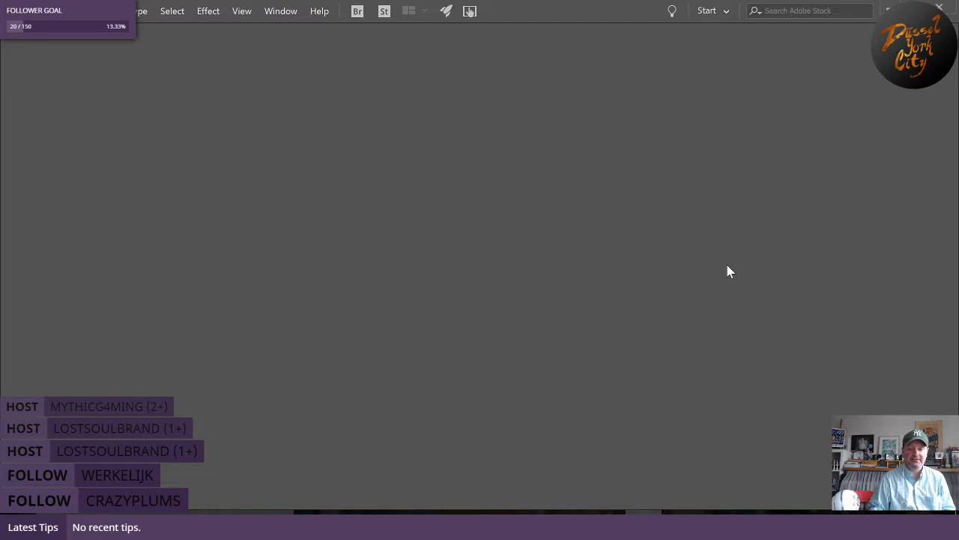
mouse_move(710, 289)
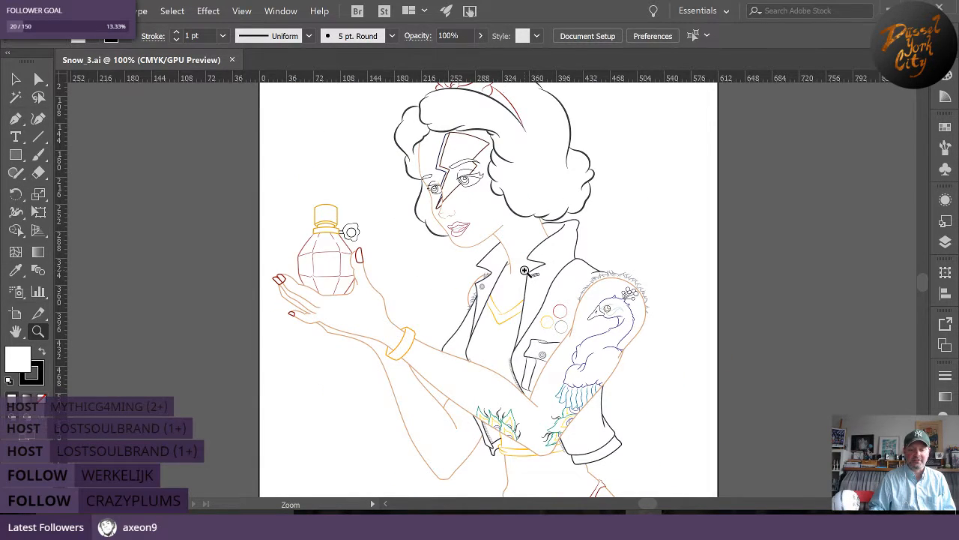
mouse_move(193, 155)
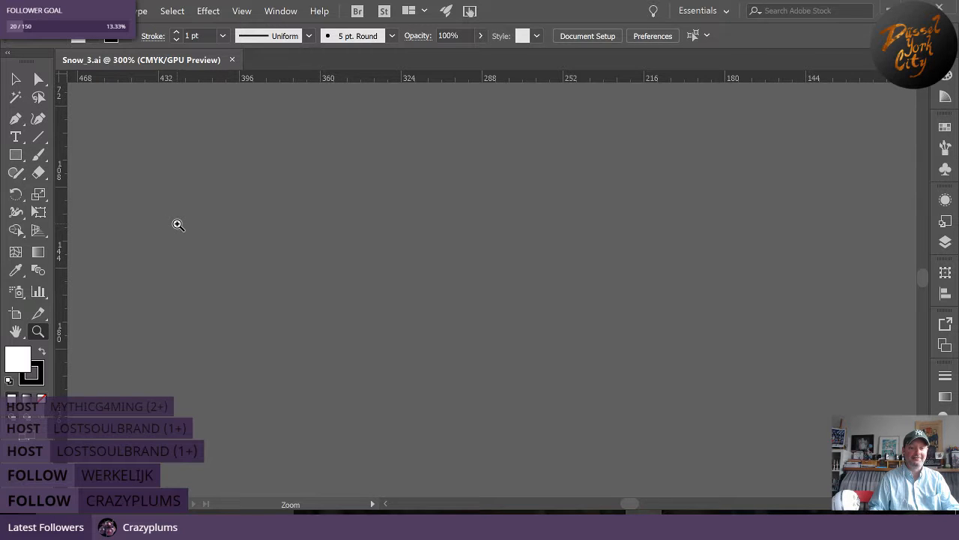
Hide the document grid from the canvas context menu.
right_click(179, 225)
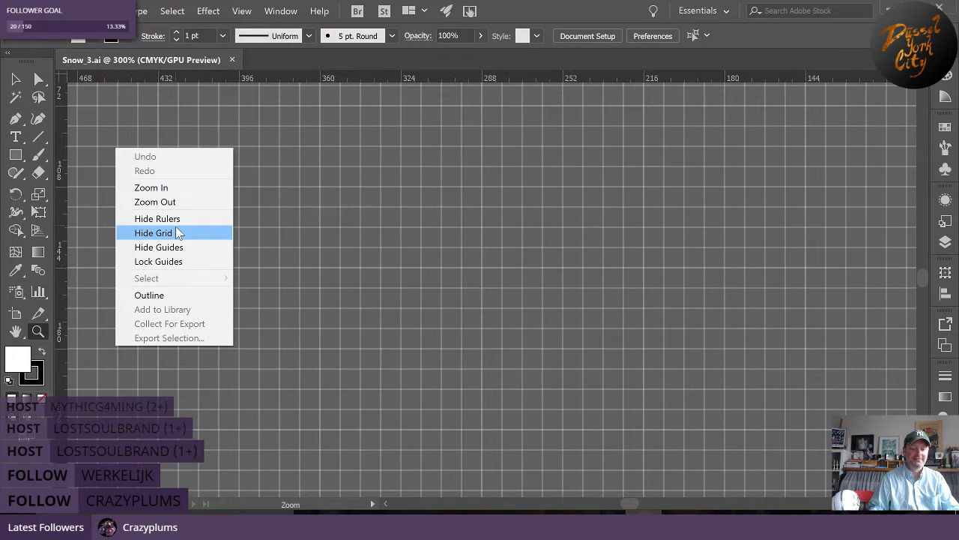
left_click(152, 233)
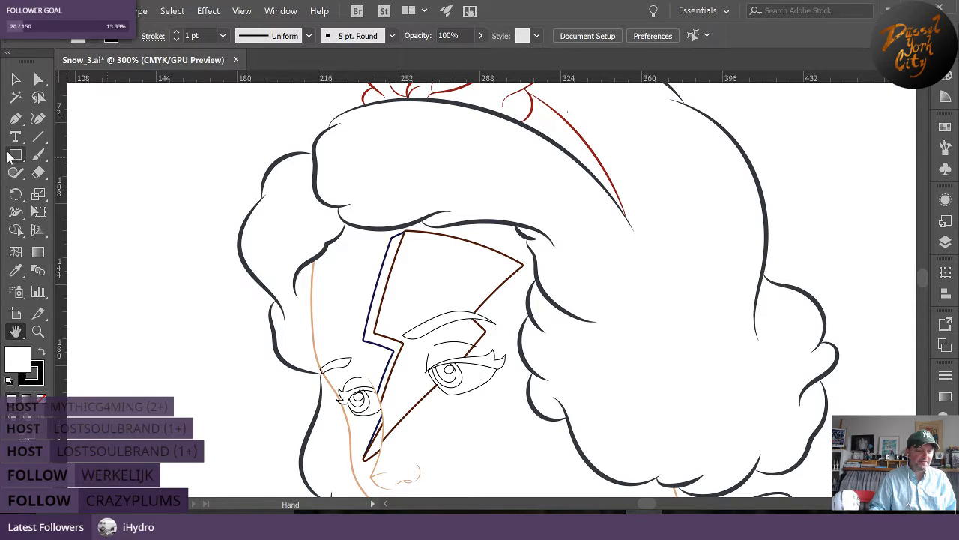
Draw a freehand test stroke with the Pencil Tool beside the woman's face.
left_click(16, 172)
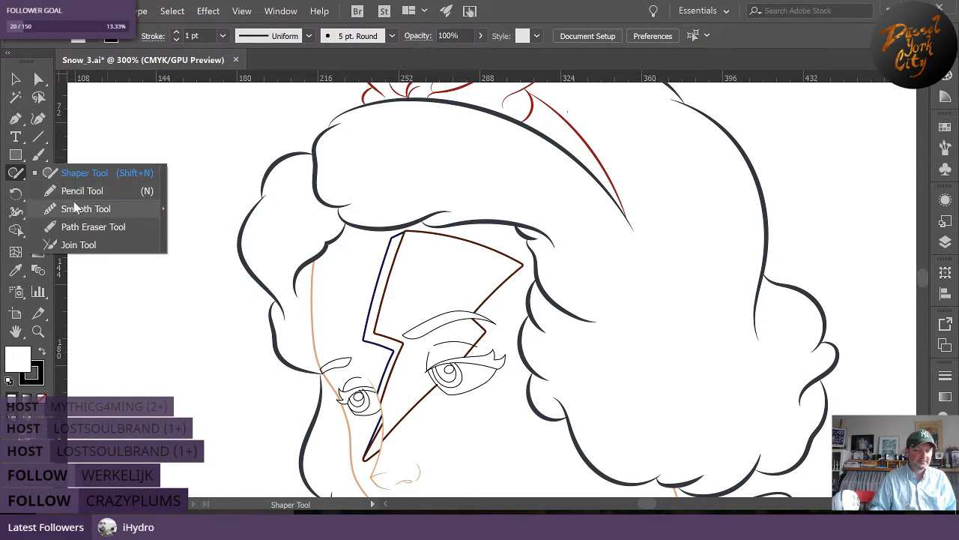
left_click(82, 190)
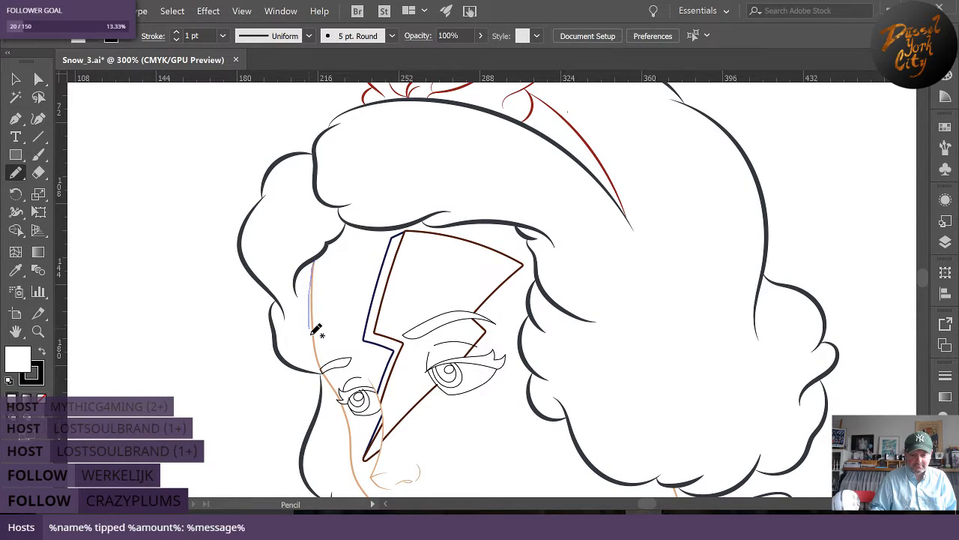
left_click_drag(315, 333, 356, 423)
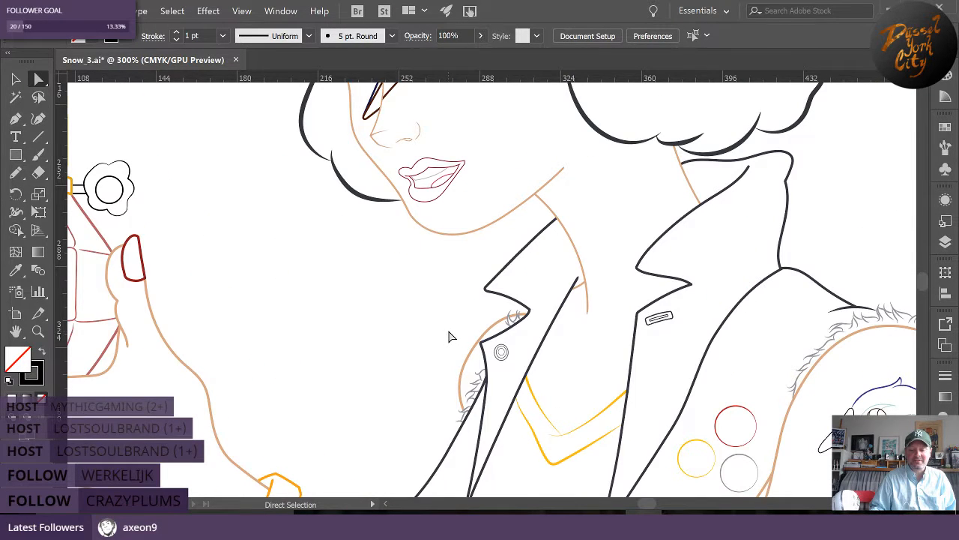
Scroll down to the face, lips and jacket collar and bring up the canvas context menu.
scroll("down", 3)
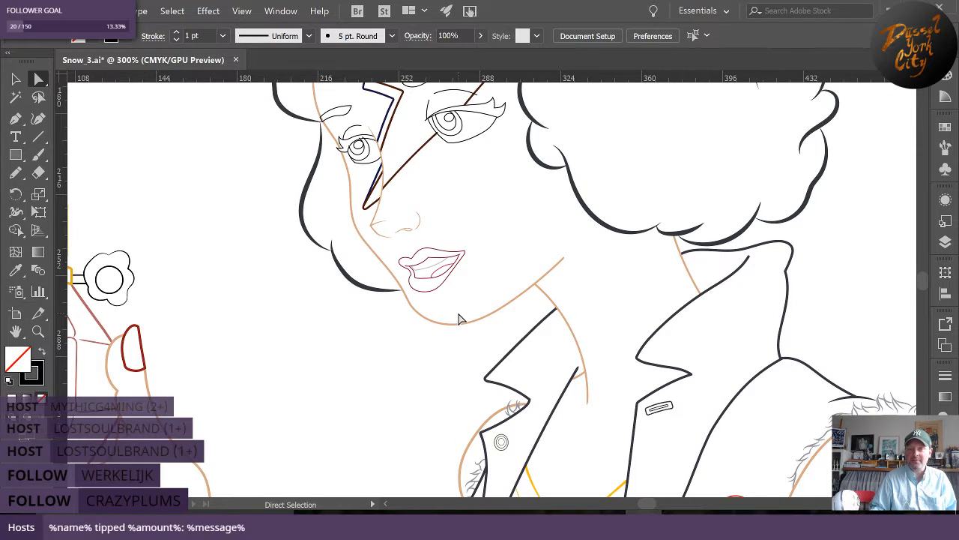
mouse_move(274, 261)
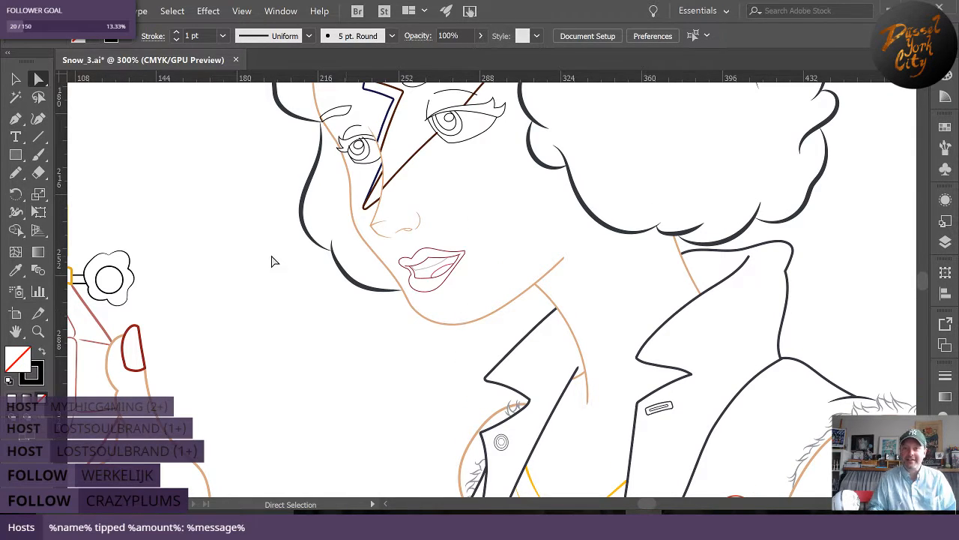
mouse_move(273, 232)
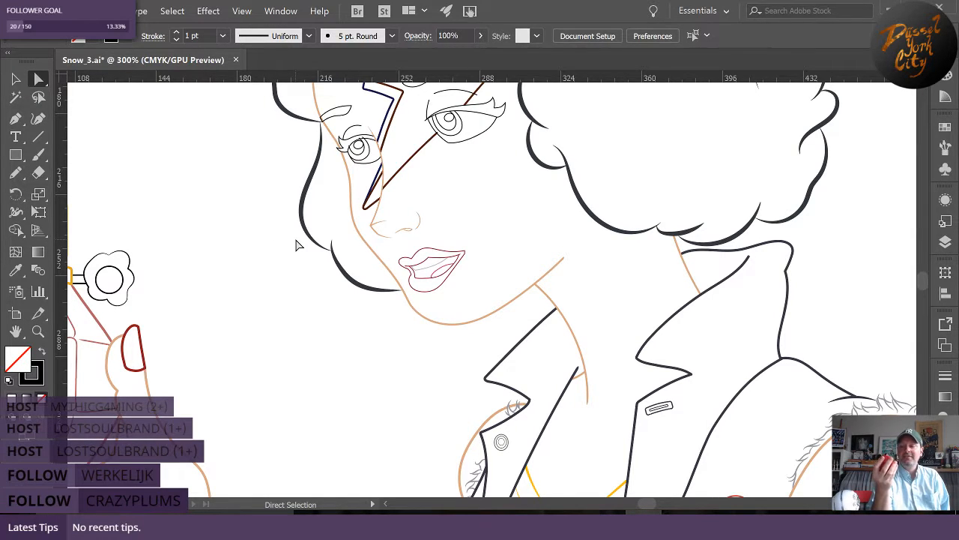
right_click(297, 246)
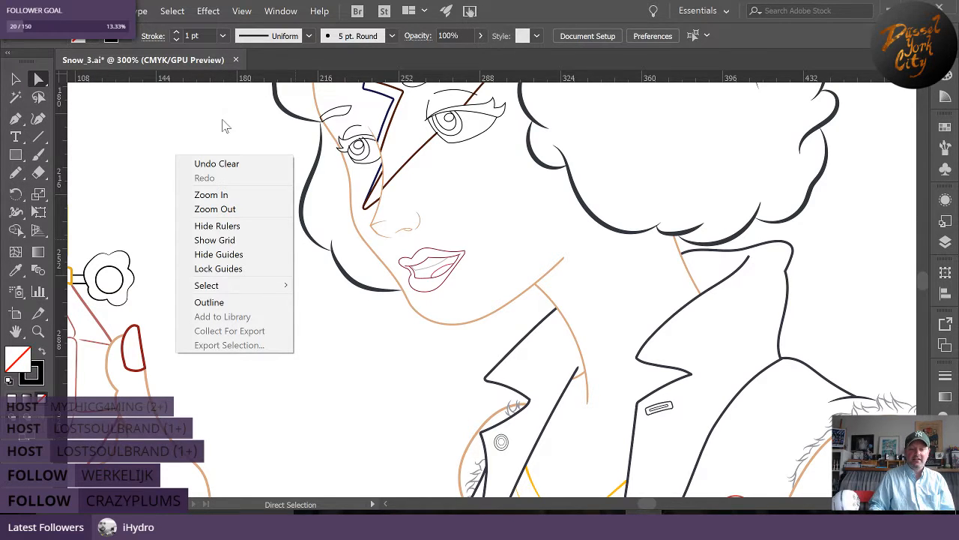
left_click(478, 235)
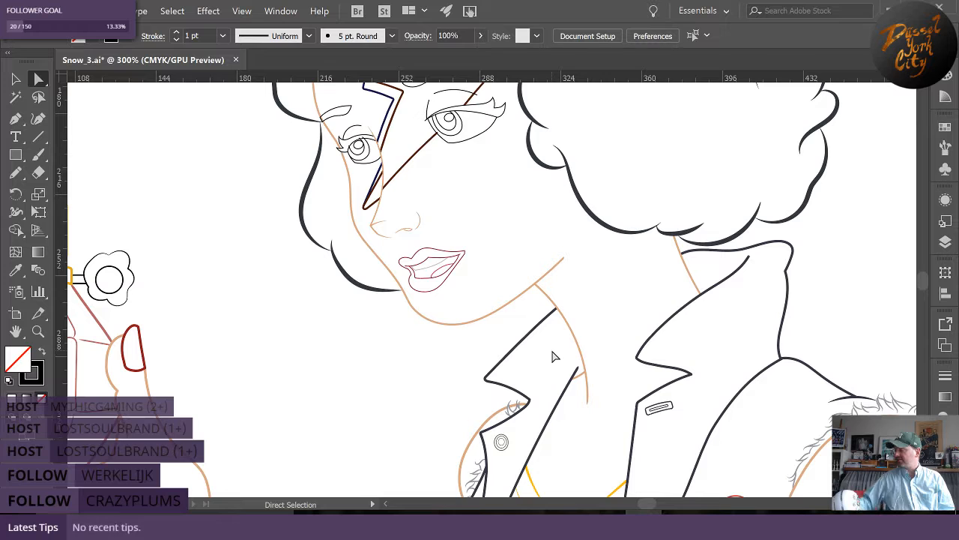
mouse_move(744, 374)
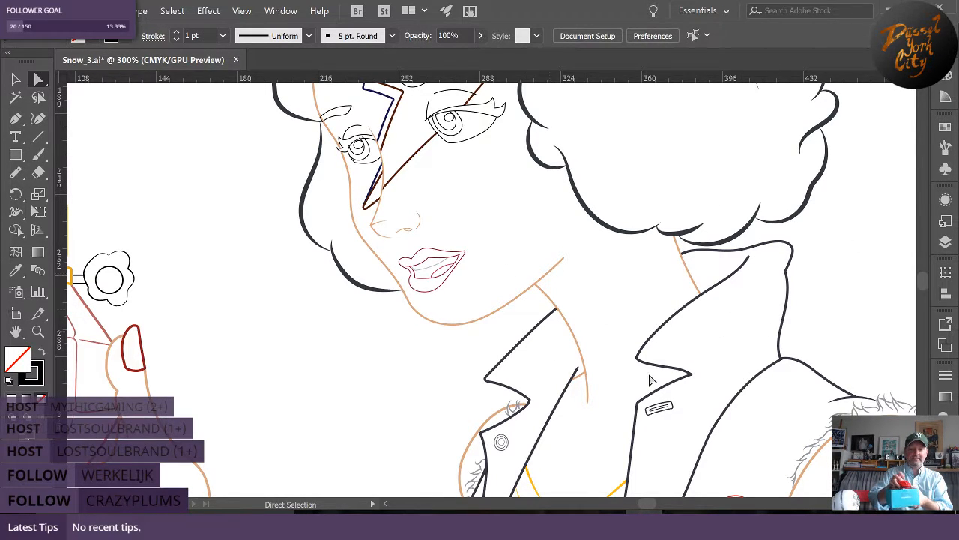
mouse_move(806, 211)
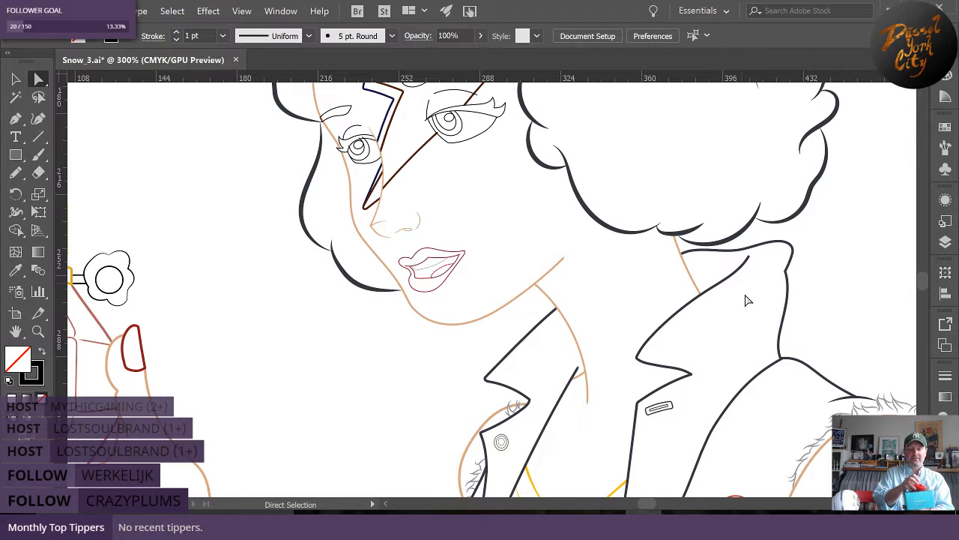
mouse_move(262, 202)
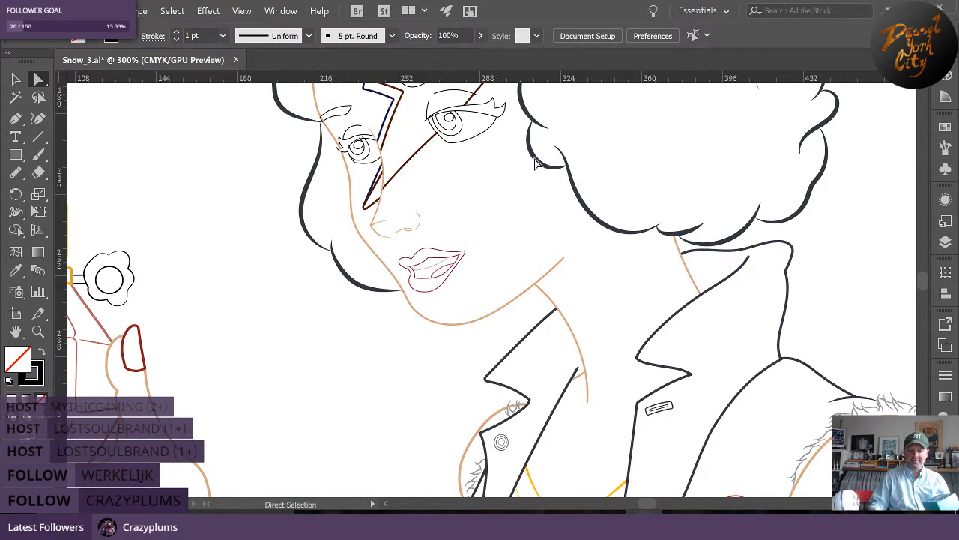
mouse_move(259, 316)
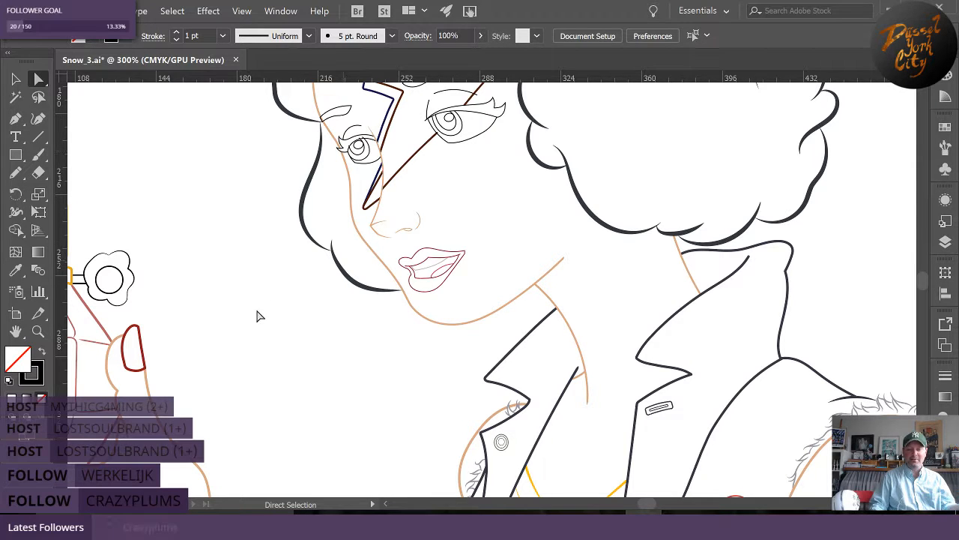